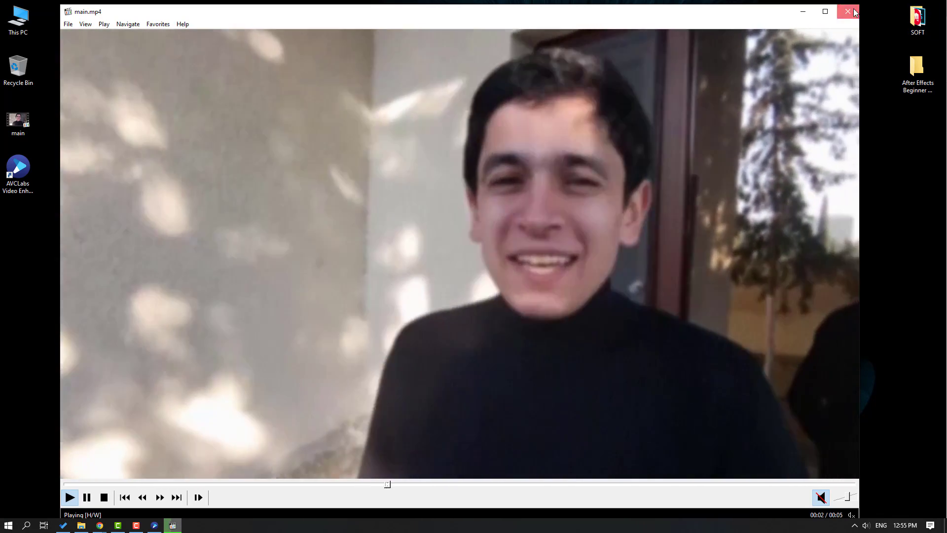
Close the Media Player Classic preview of main.mp4.
left_click(848, 11)
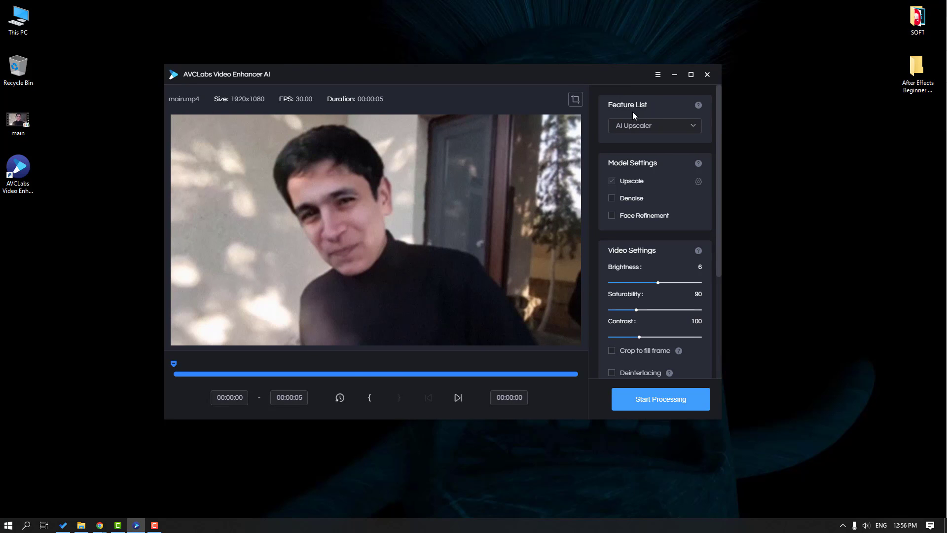
Keep AI Upscaler as the feature and tick Denoise and Face Refinement.
left_click(654, 126)
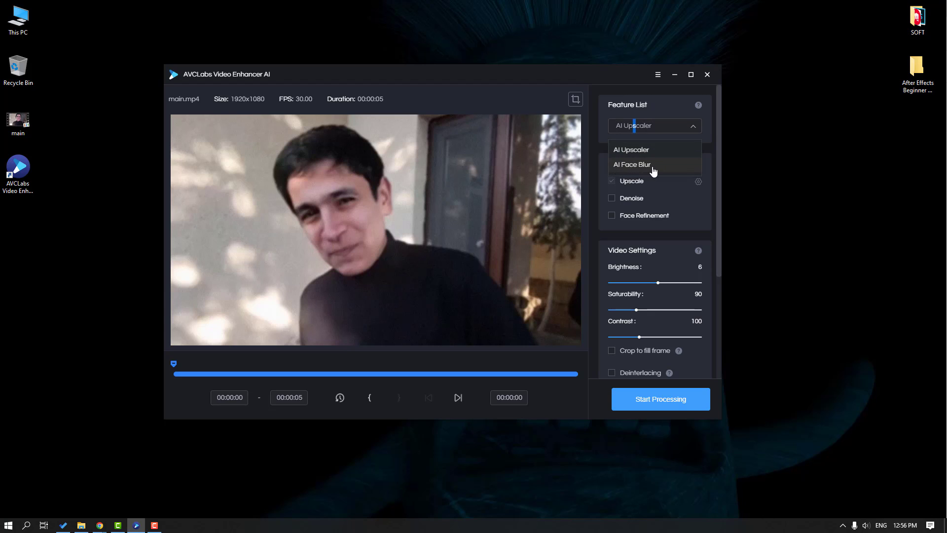
mouse_move(633, 149)
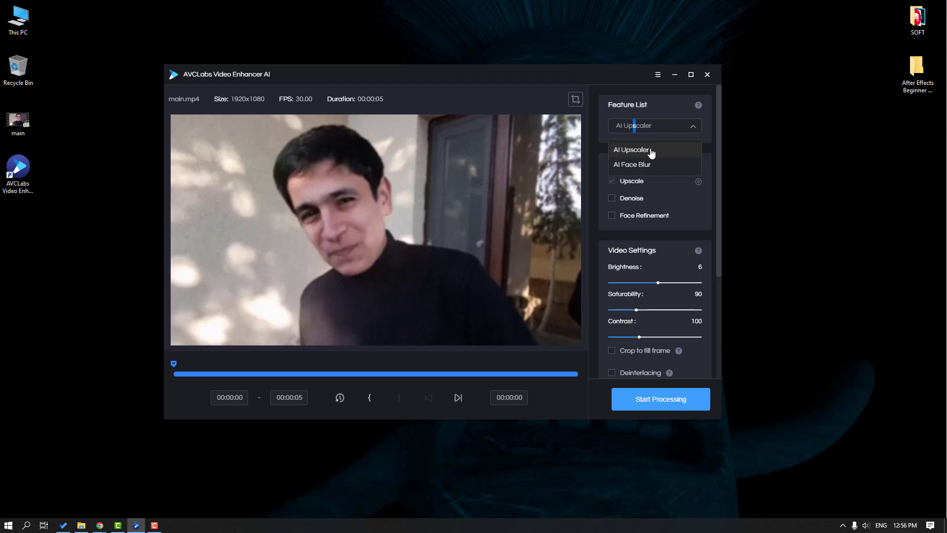
left_click(633, 149)
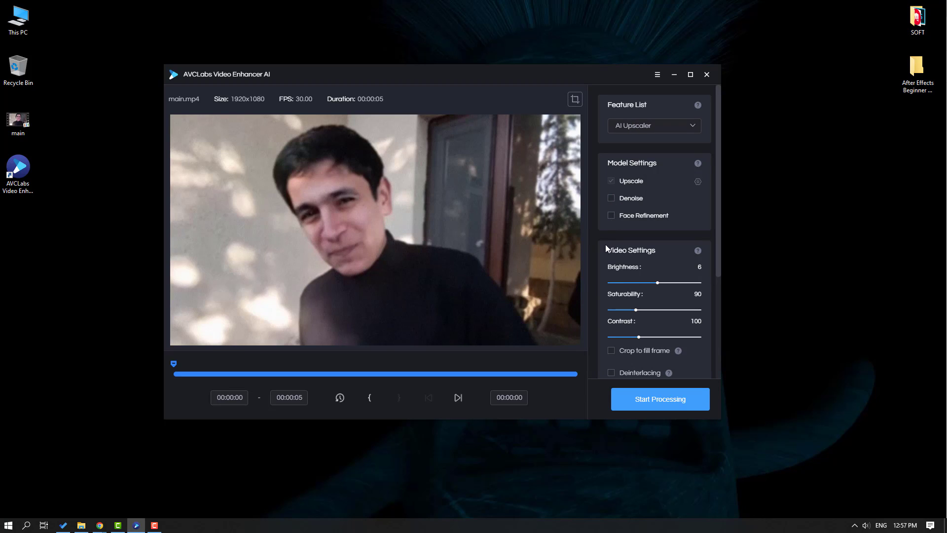
left_click(611, 197)
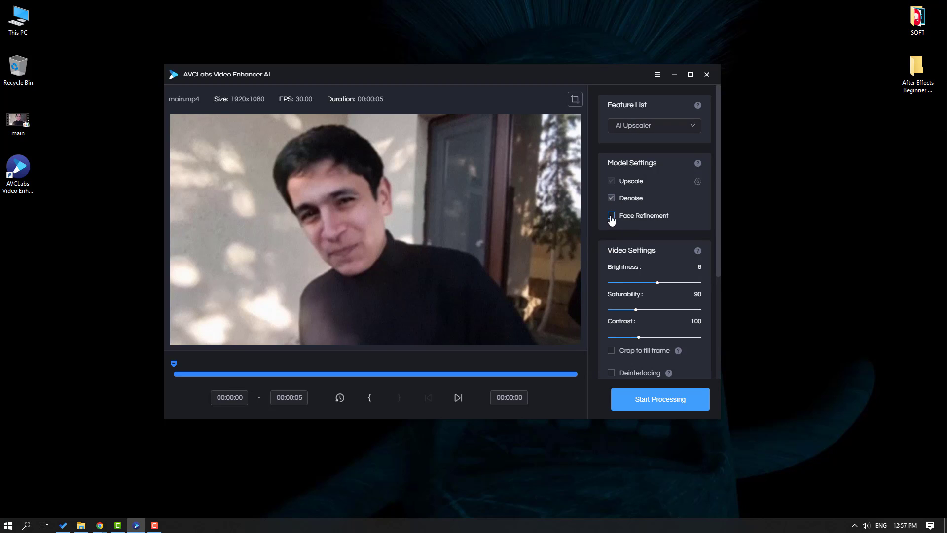
left_click(611, 215)
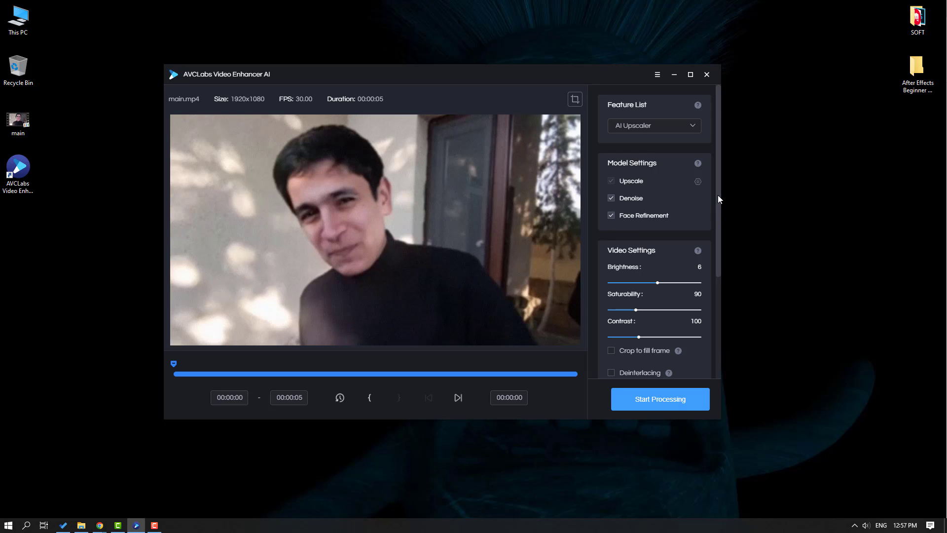
Try brighter and darker Brightness values, then settle the slider at -1.
scroll("down", 3)
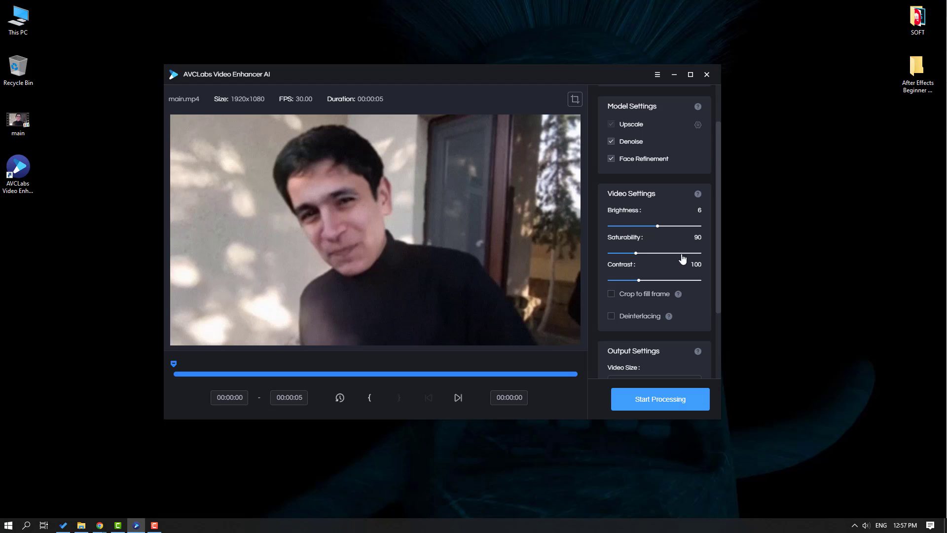
mouse_move(679, 230)
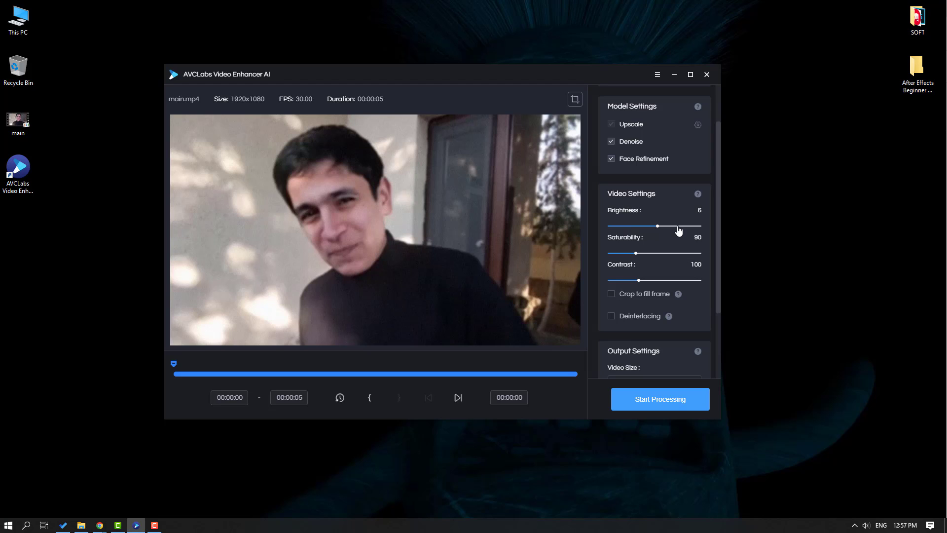
left_click_drag(657, 226, 678, 226)
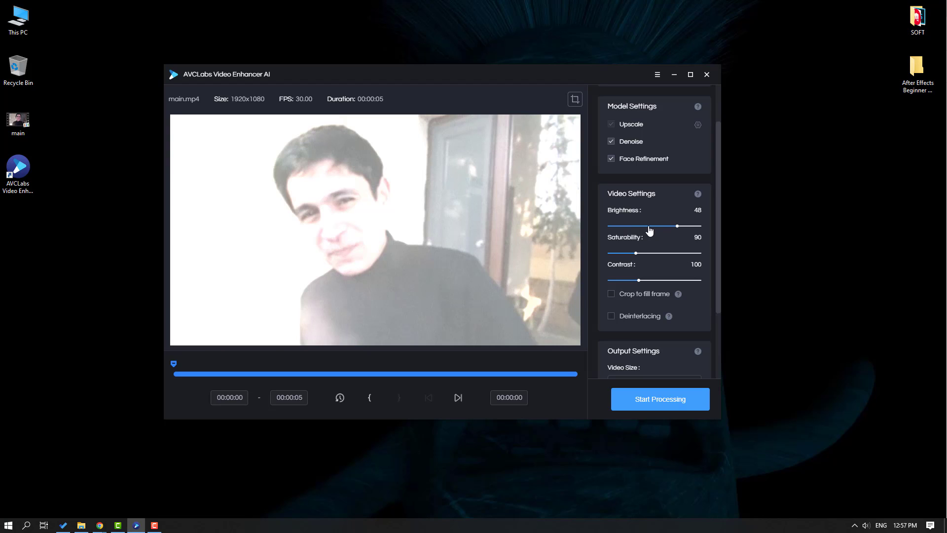
left_click_drag(677, 226, 649, 226)
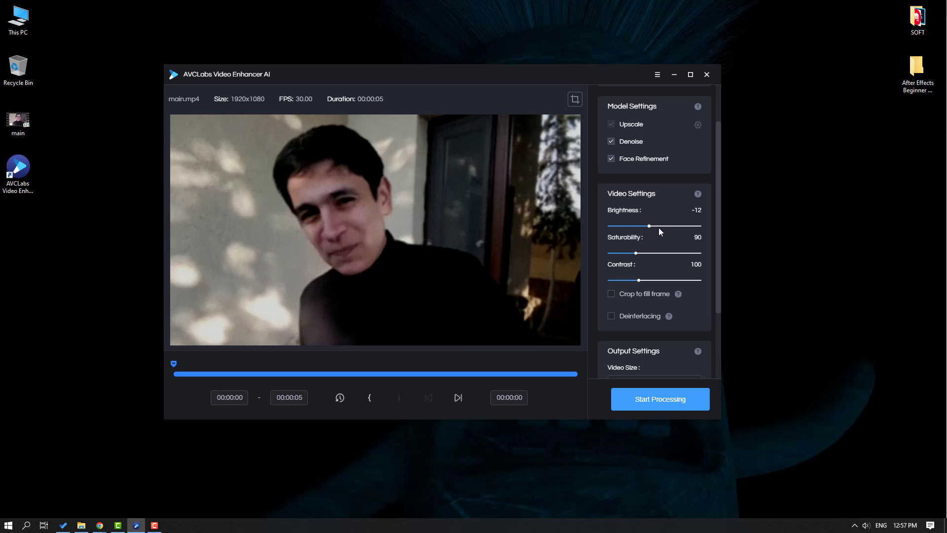
left_click_drag(648, 226, 653, 226)
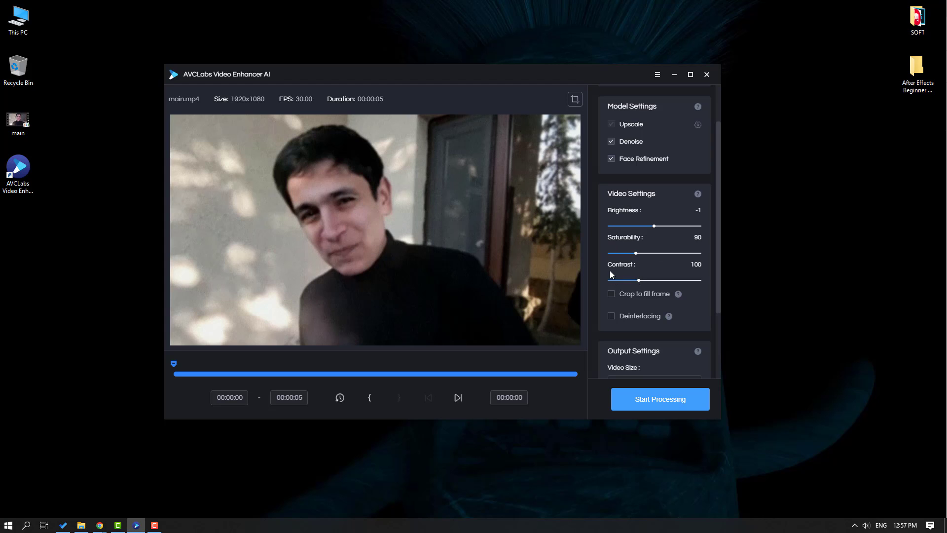
scroll("down", 3)
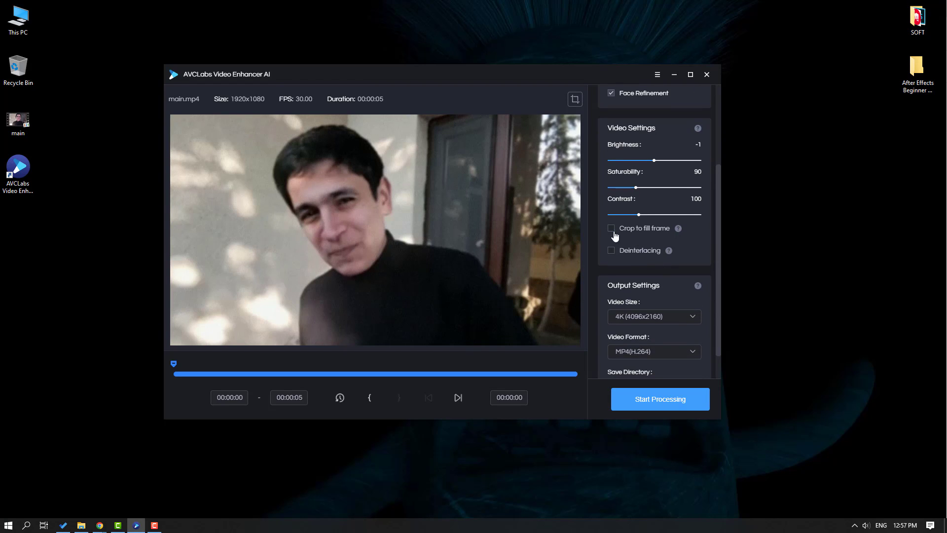
mouse_move(658, 235)
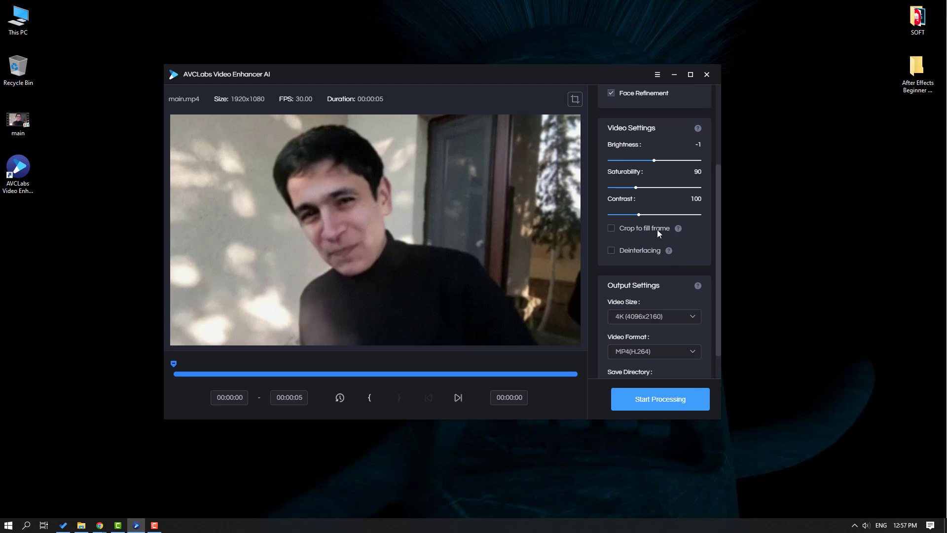
mouse_move(622, 298)
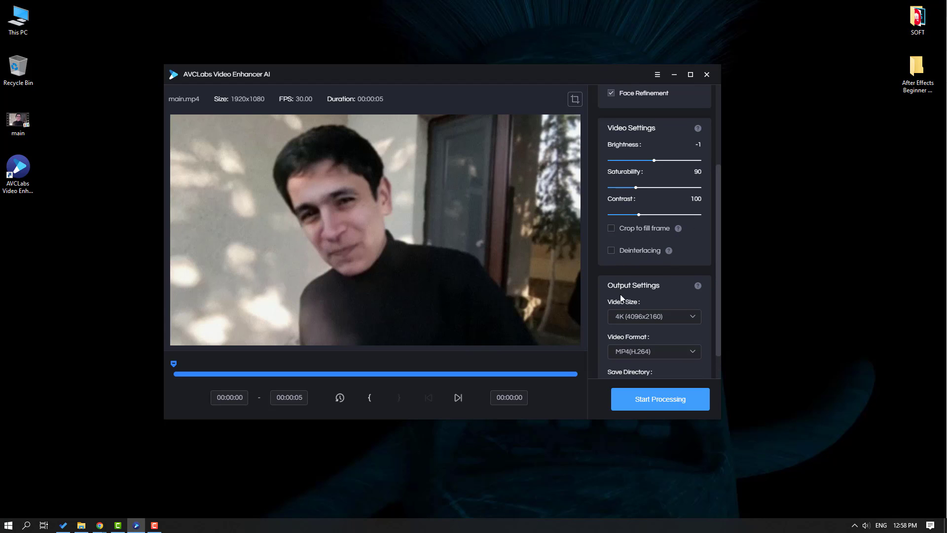
mouse_move(718, 272)
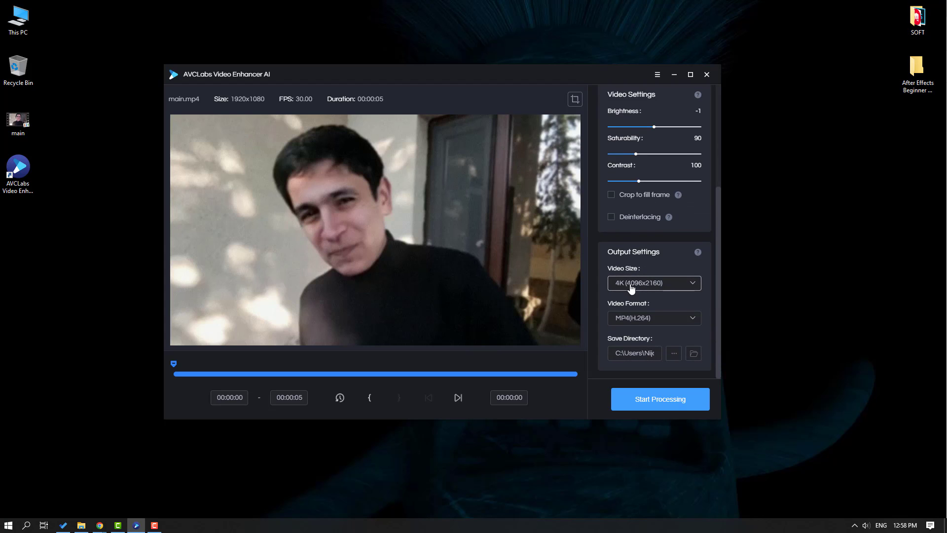
left_click(654, 283)
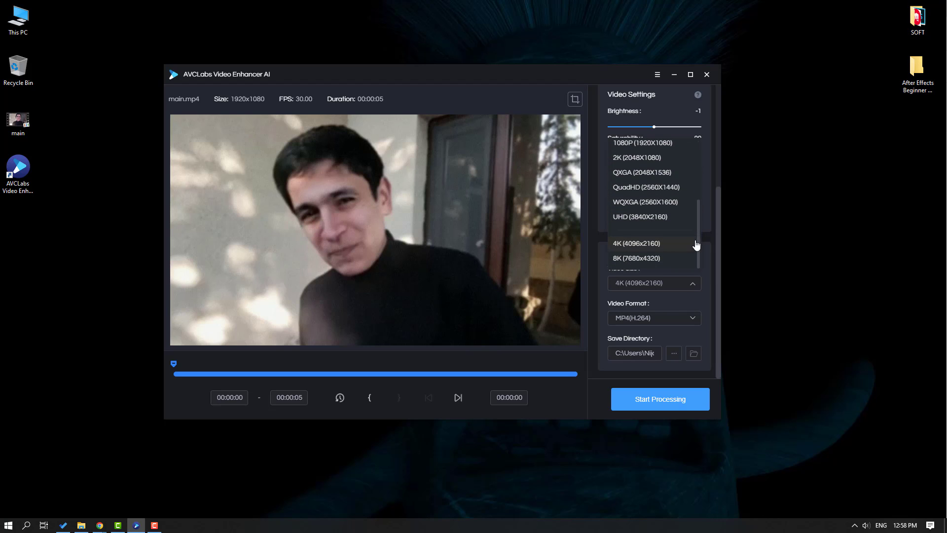
mouse_move(624, 262)
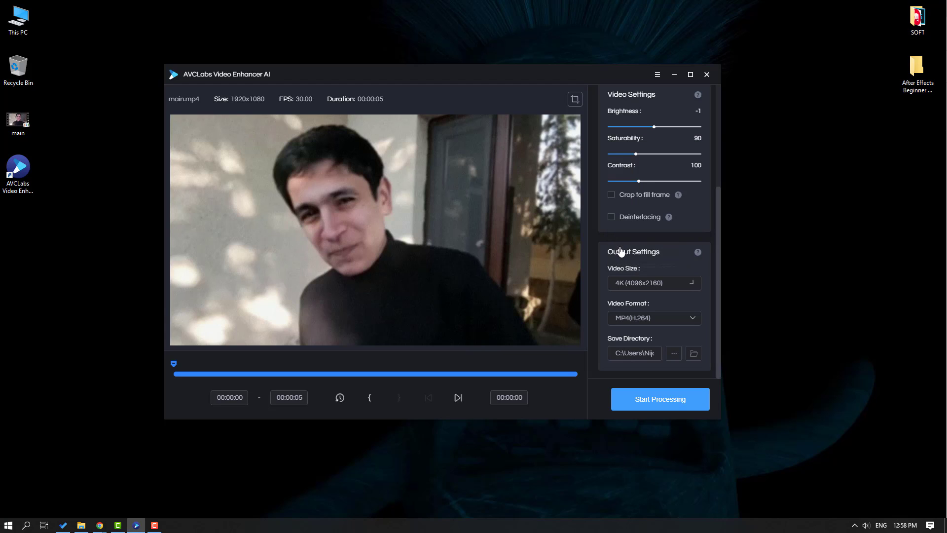
mouse_move(717, 297)
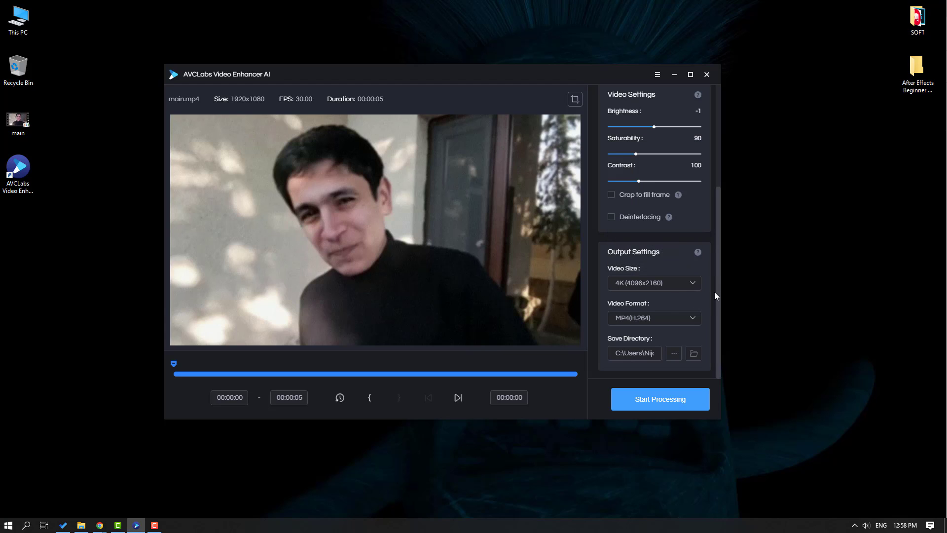
left_click(654, 317)
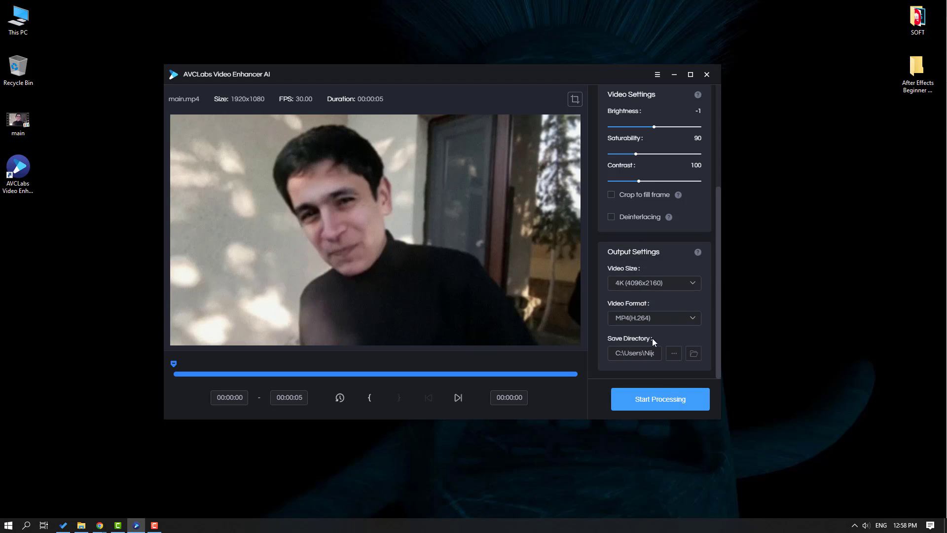
Create a Desktop folder named FINAL as the output destination and choose 4K size.
left_click(673, 353)
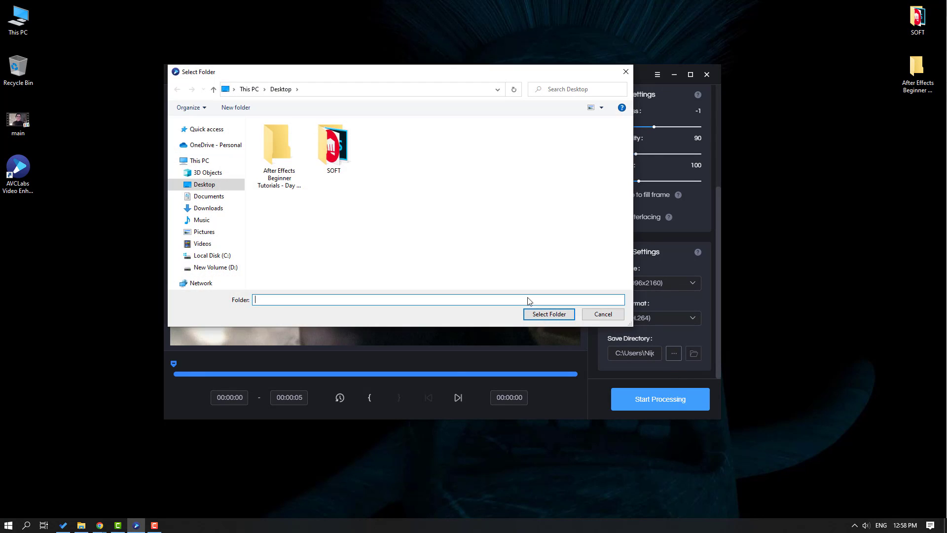
left_click(204, 184)
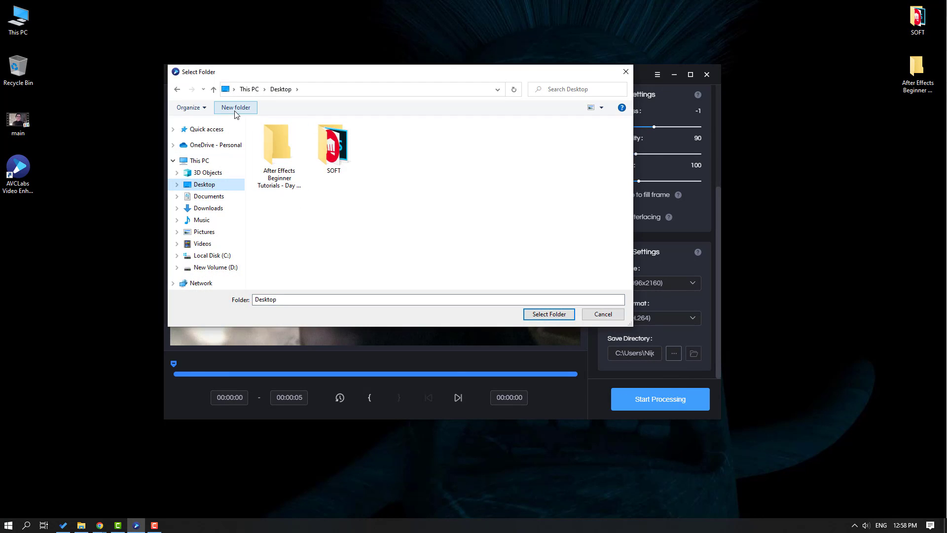
left_click(235, 107)
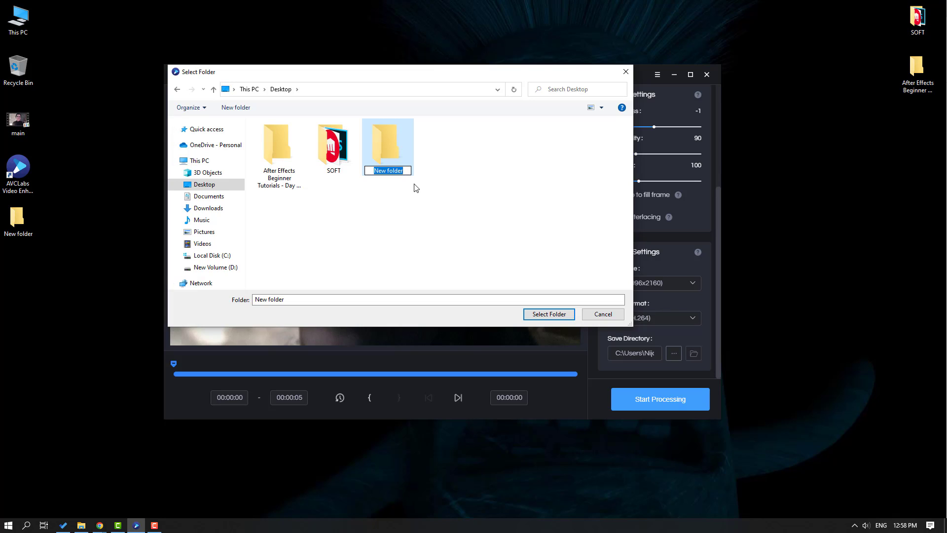
type("FINAL")
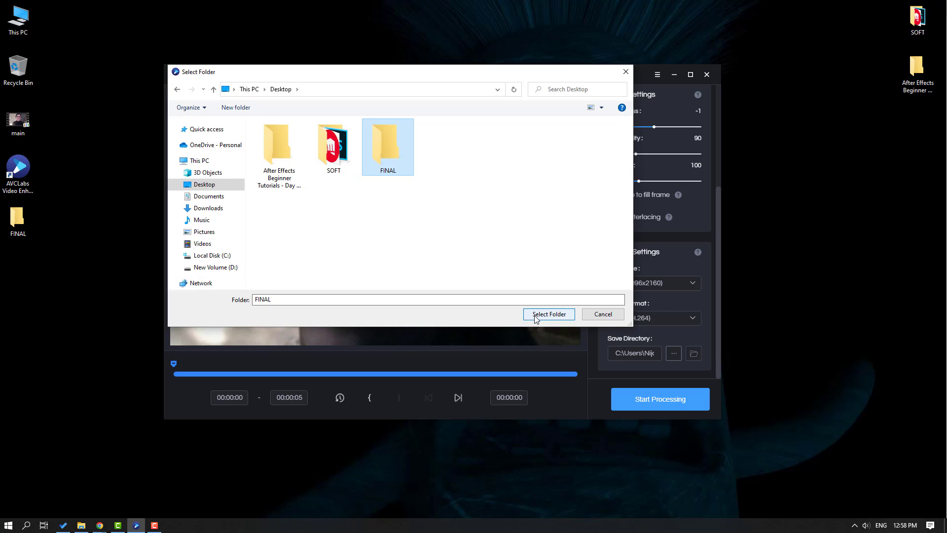
left_click(548, 315)
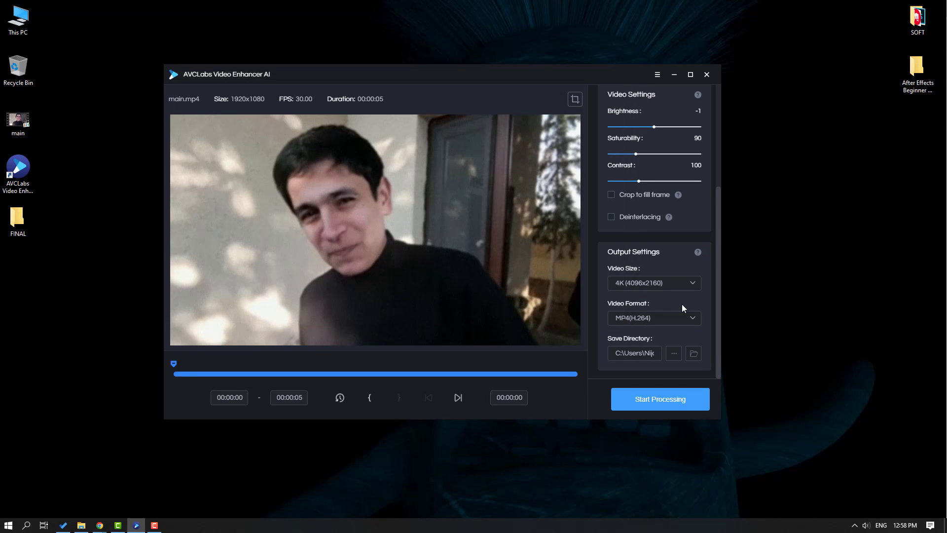
mouse_move(583, 339)
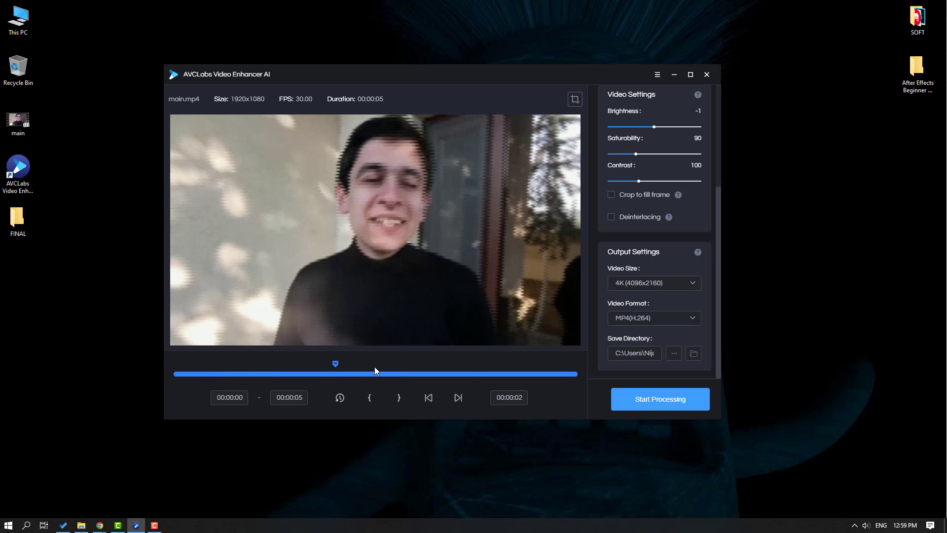
left_click(398, 397)
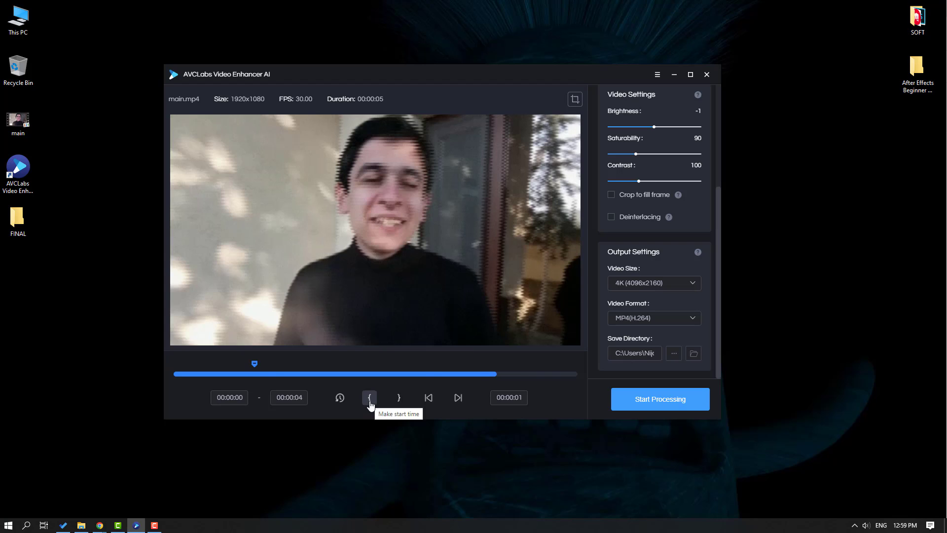
left_click(368, 397)
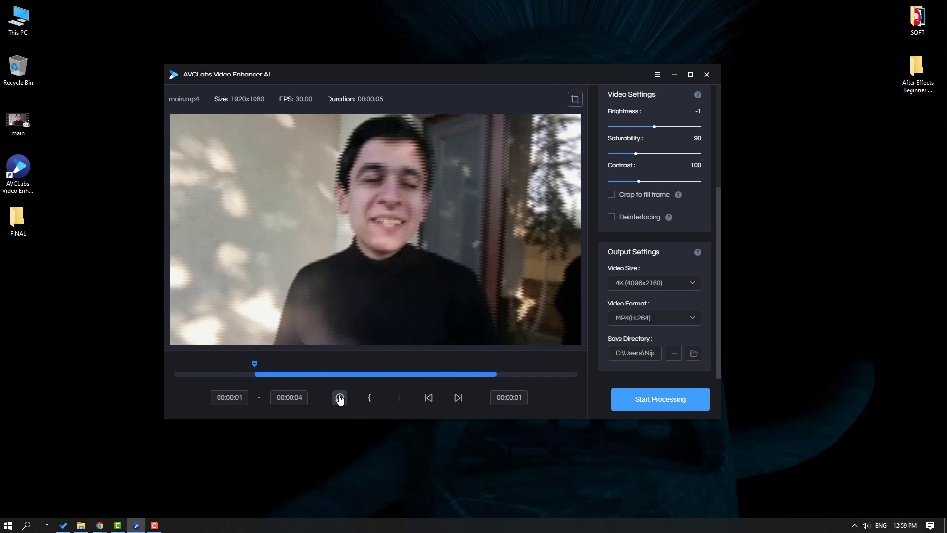
mouse_move(339, 398)
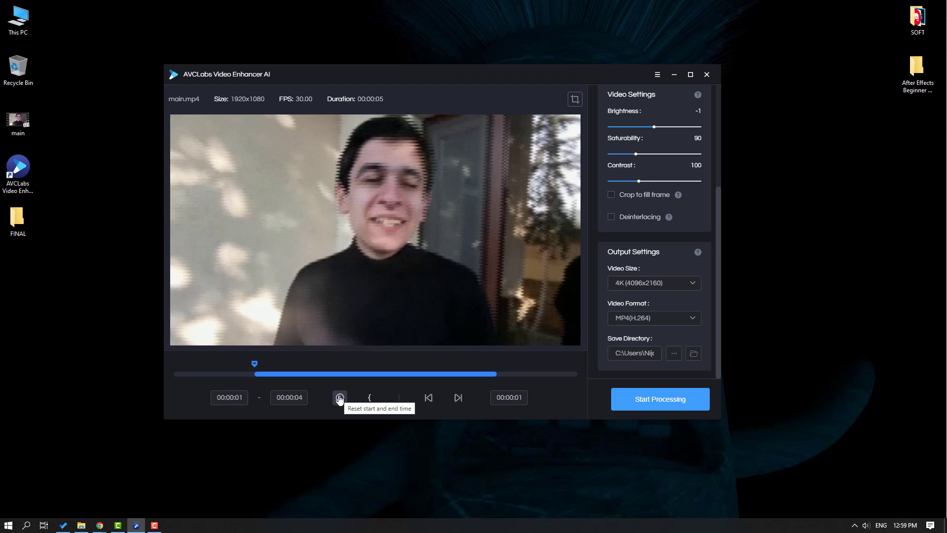
left_click(340, 397)
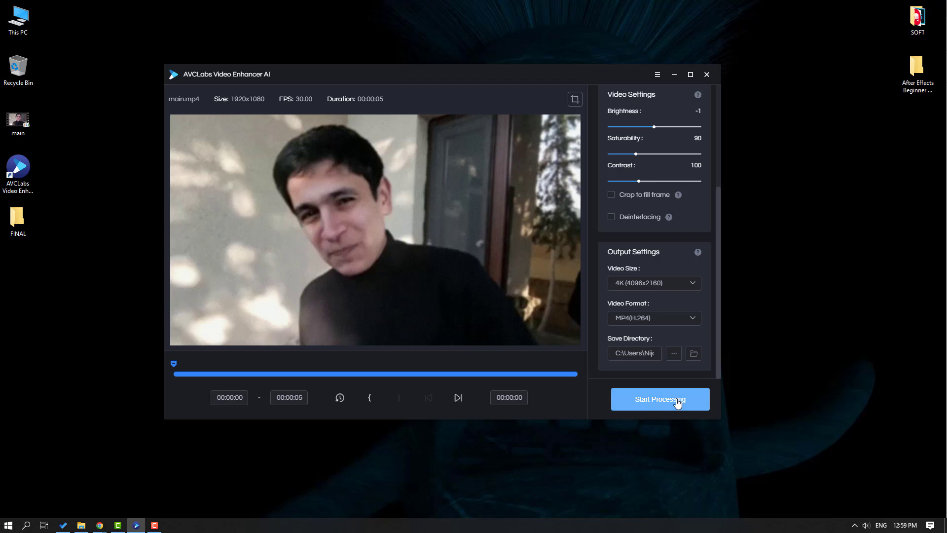
Start enhancing the 151 frames and fit both previews to the whole frame.
left_click(660, 399)
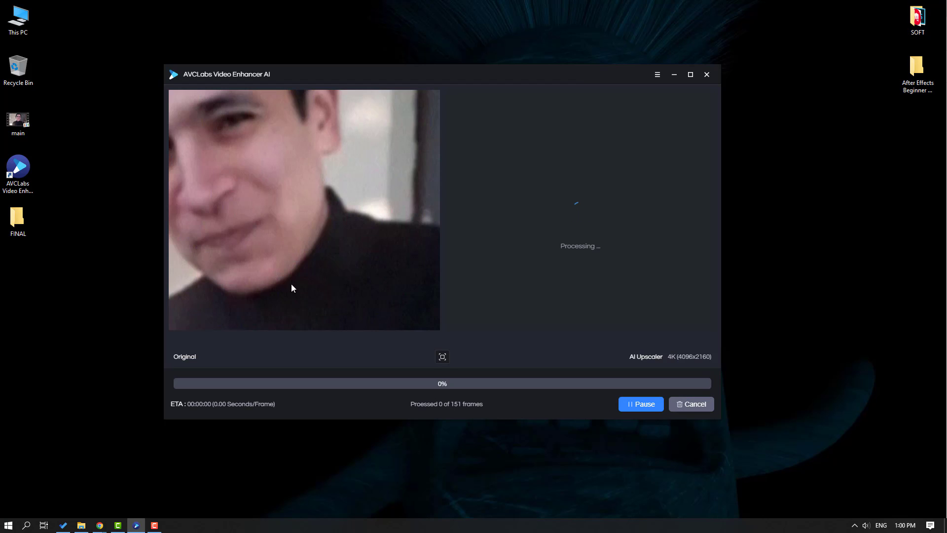
mouse_move(253, 163)
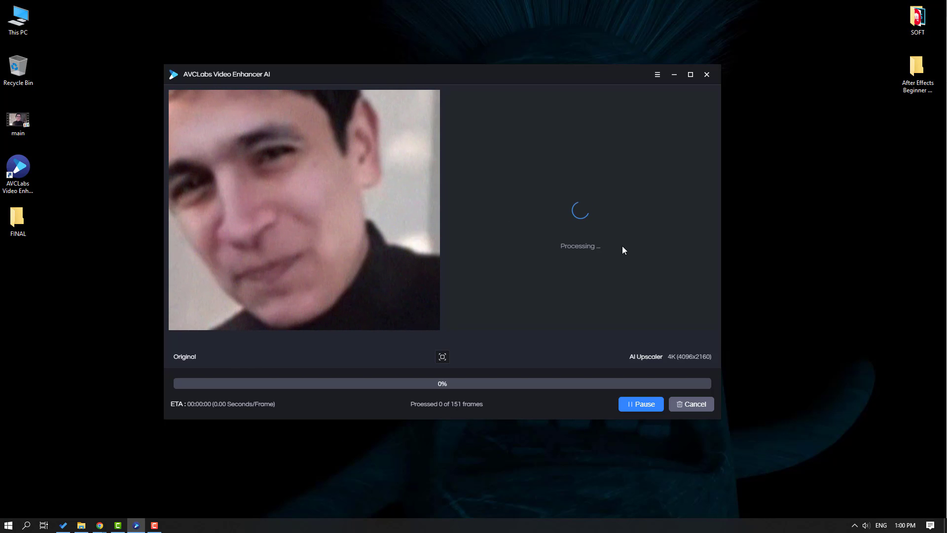
mouse_move(683, 255)
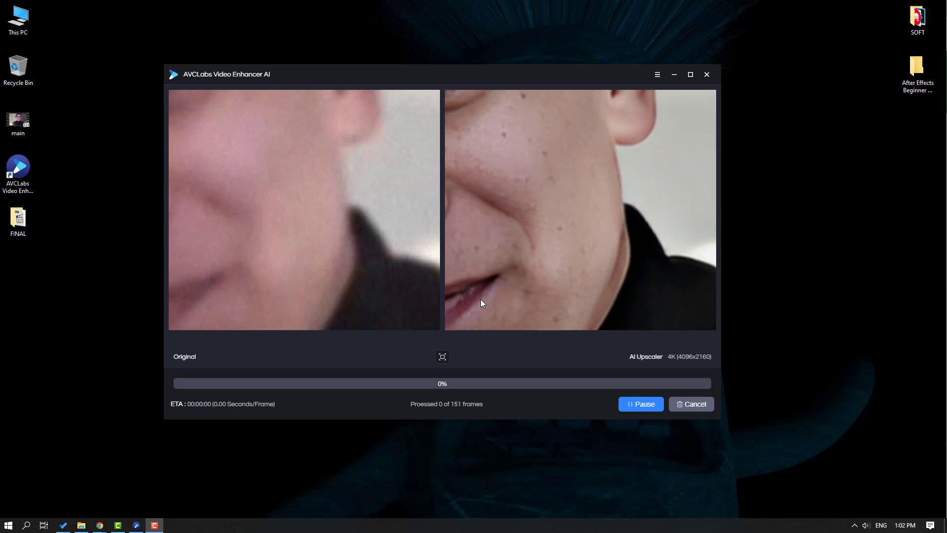
mouse_move(511, 224)
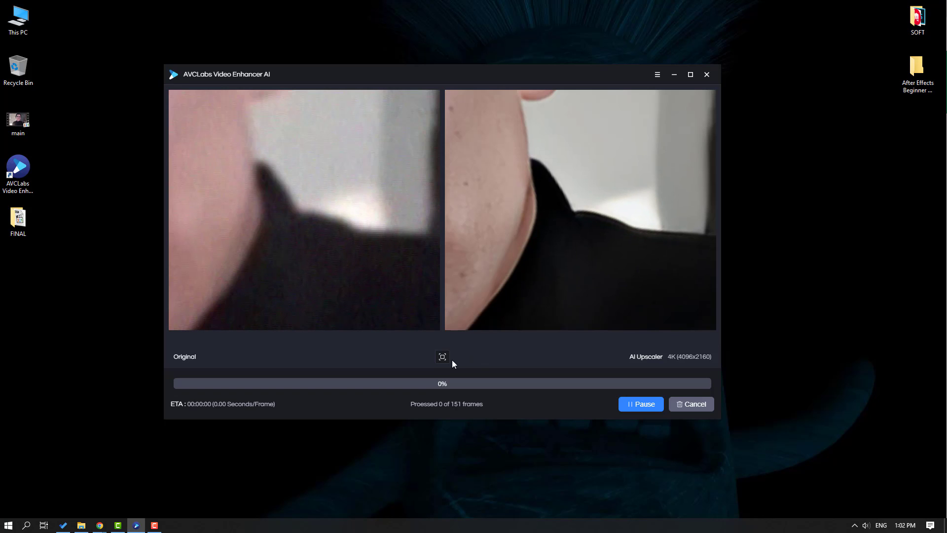
mouse_move(442, 356)
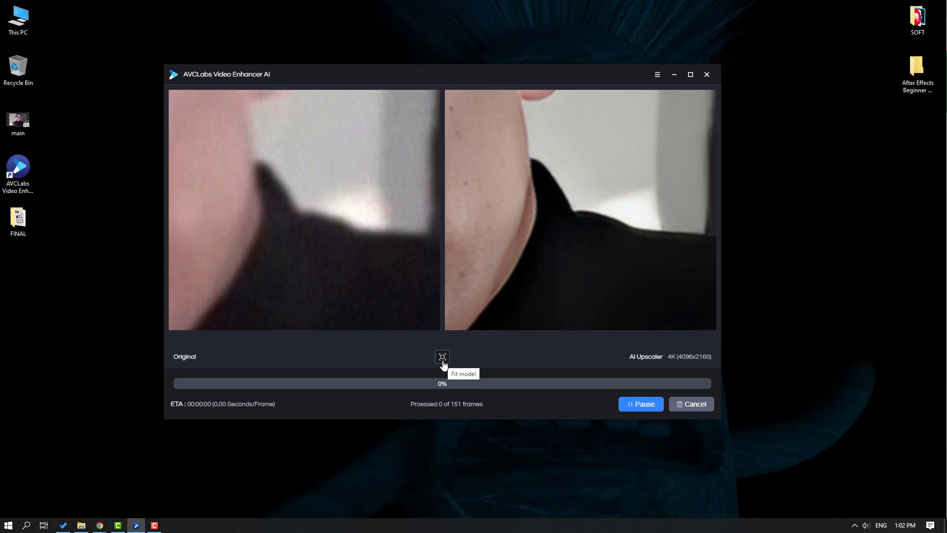
left_click(442, 356)
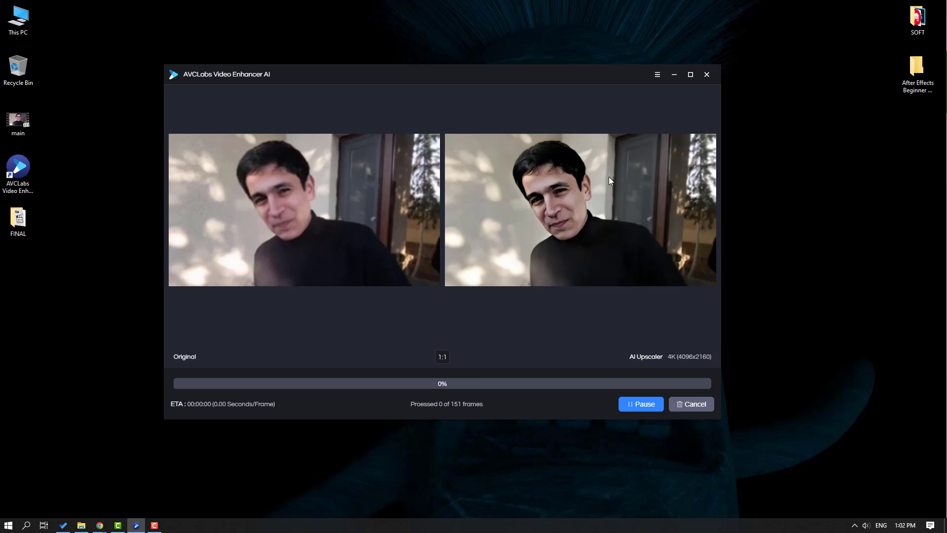
Maximize the window and return both previews to the full-frame Fit view.
left_click(690, 75)
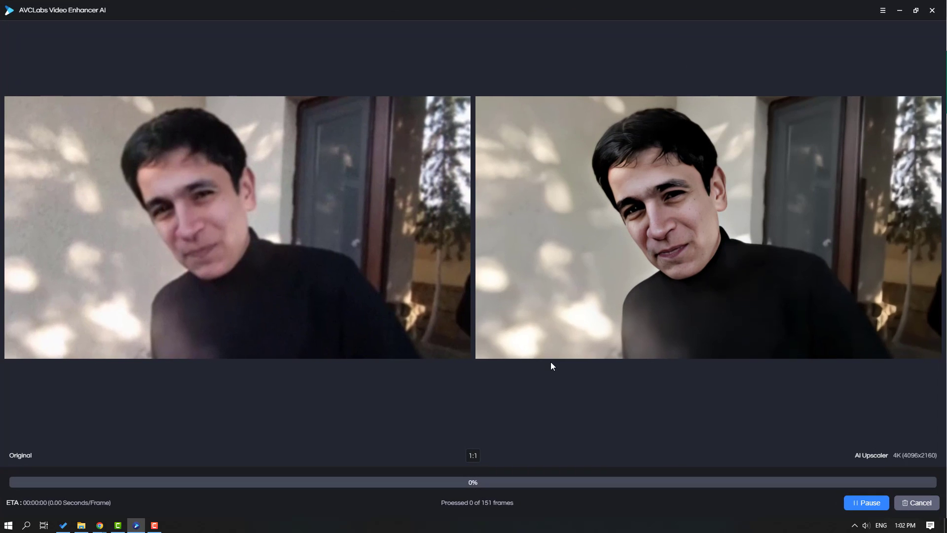
mouse_move(595, 248)
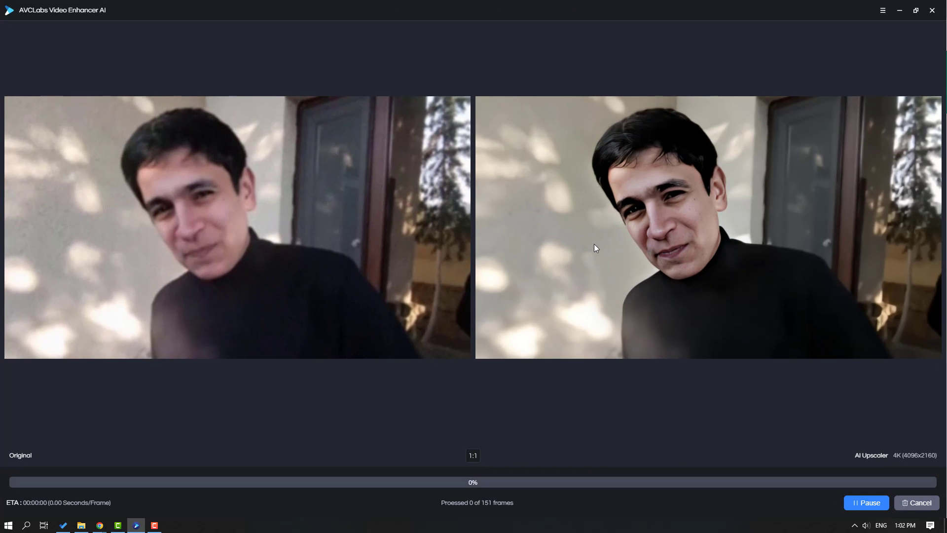
mouse_move(149, 297)
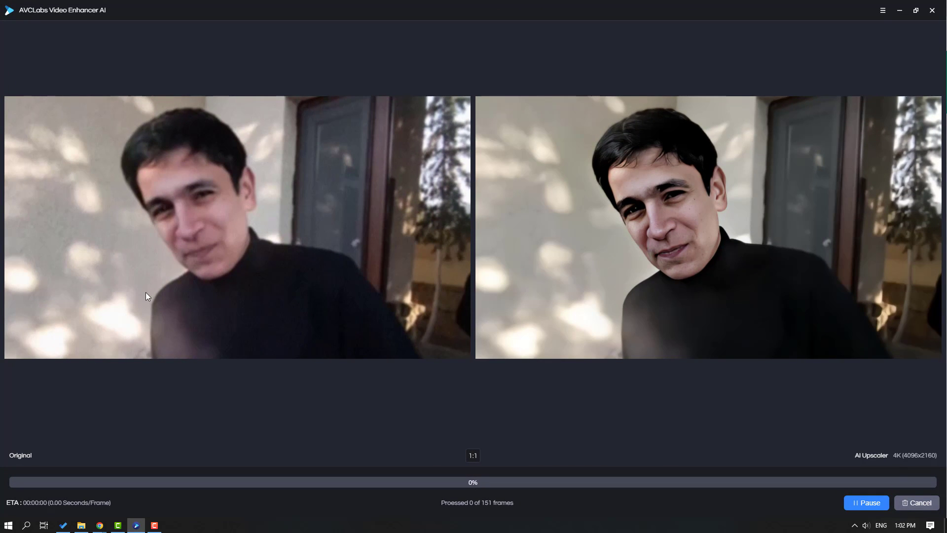
mouse_move(719, 236)
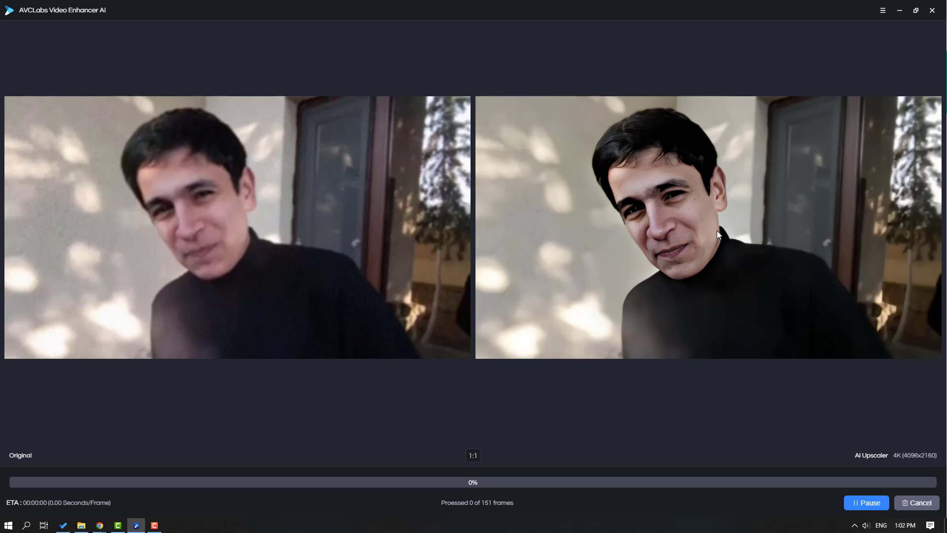
mouse_move(397, 302)
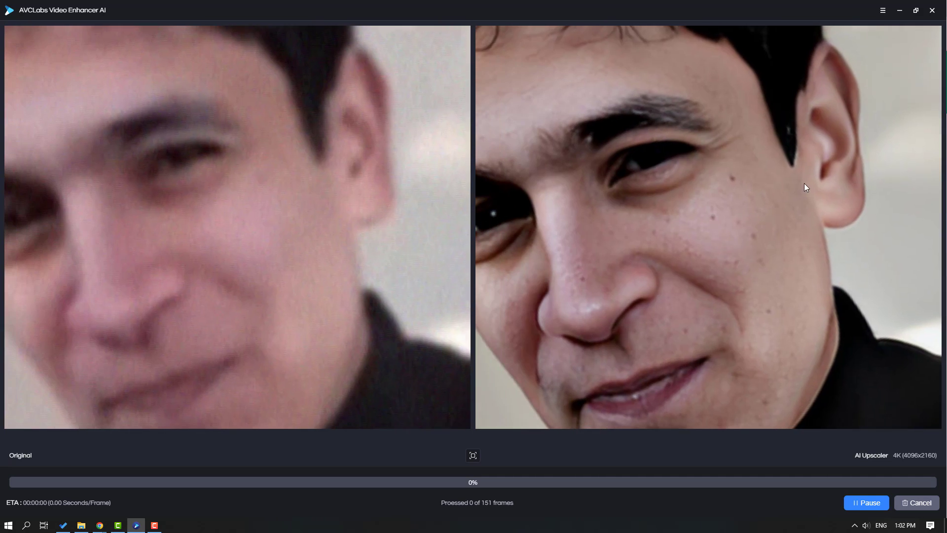
left_click(473, 455)
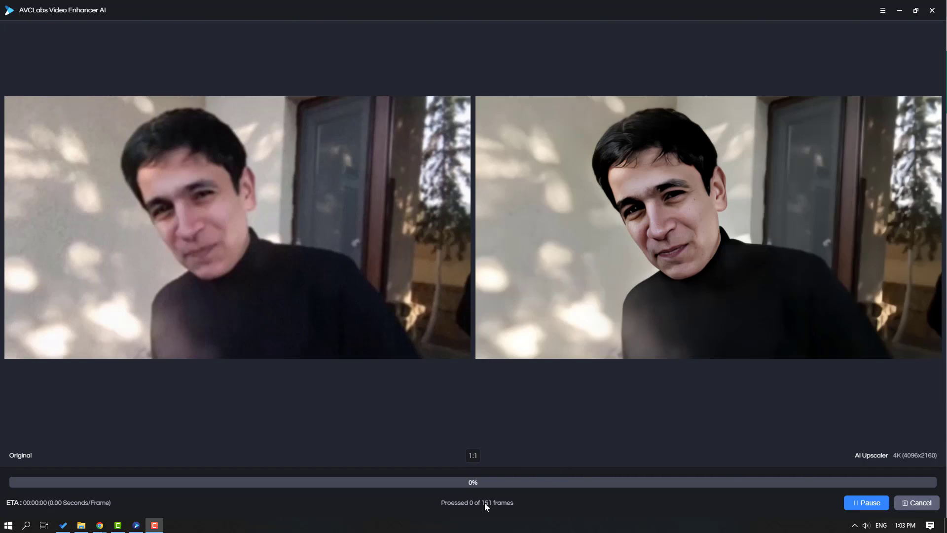
mouse_move(521, 450)
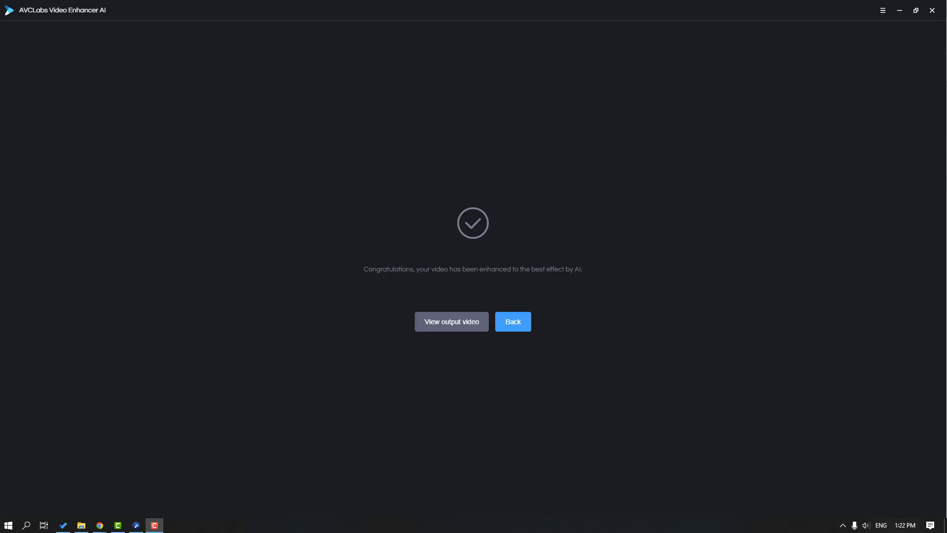
mouse_move(509, 264)
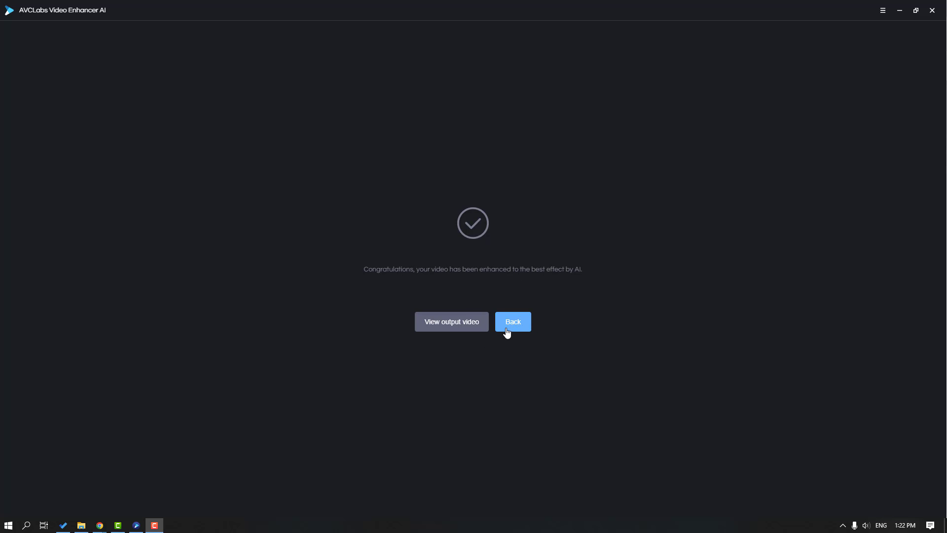
Go Back from the enhancement completion screen.
left_click(512, 321)
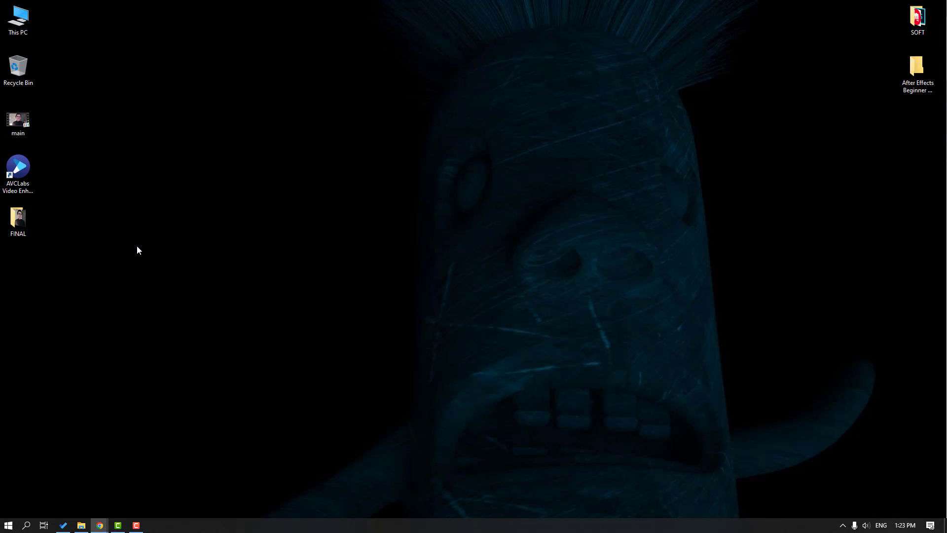
Open the desktop FINAL folder and play main-AI Upscaler-4096x2160.
left_click(18, 217)
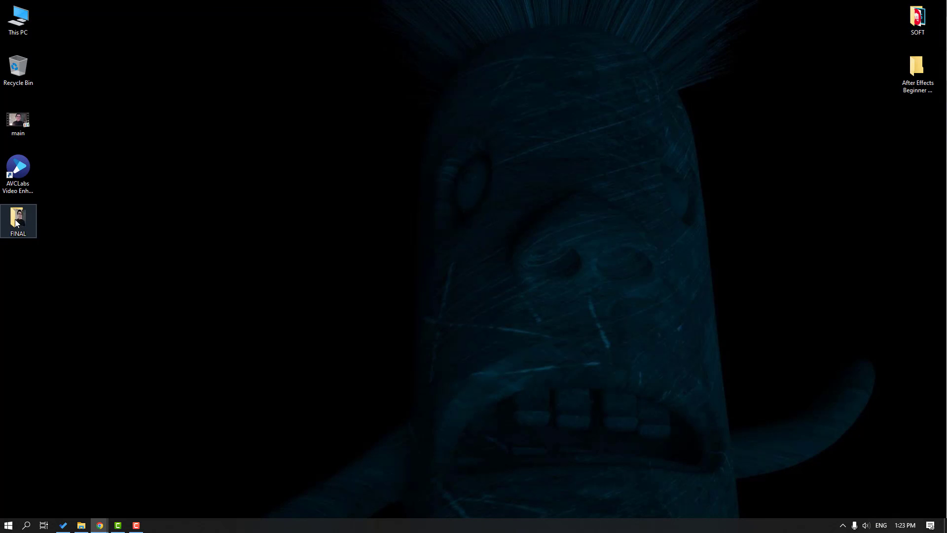
double_click(18, 220)
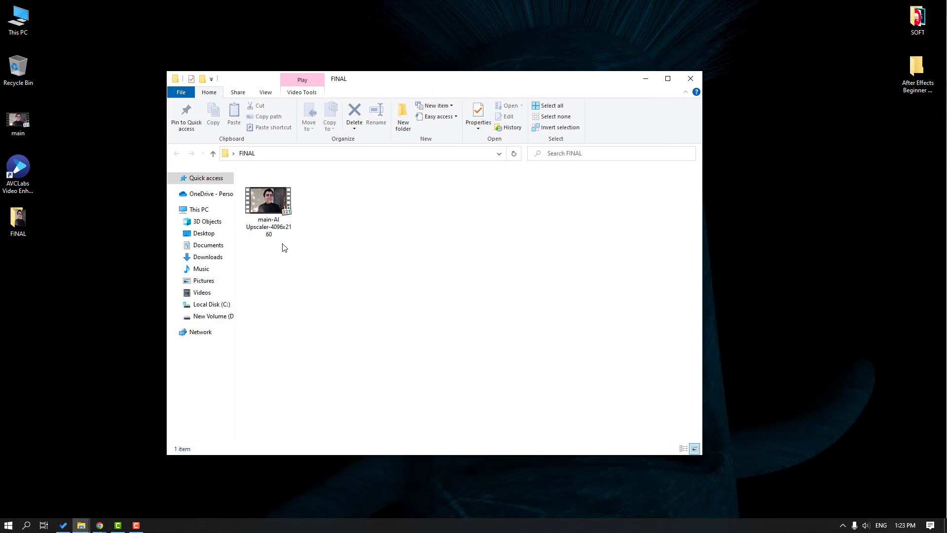
double_click(268, 196)
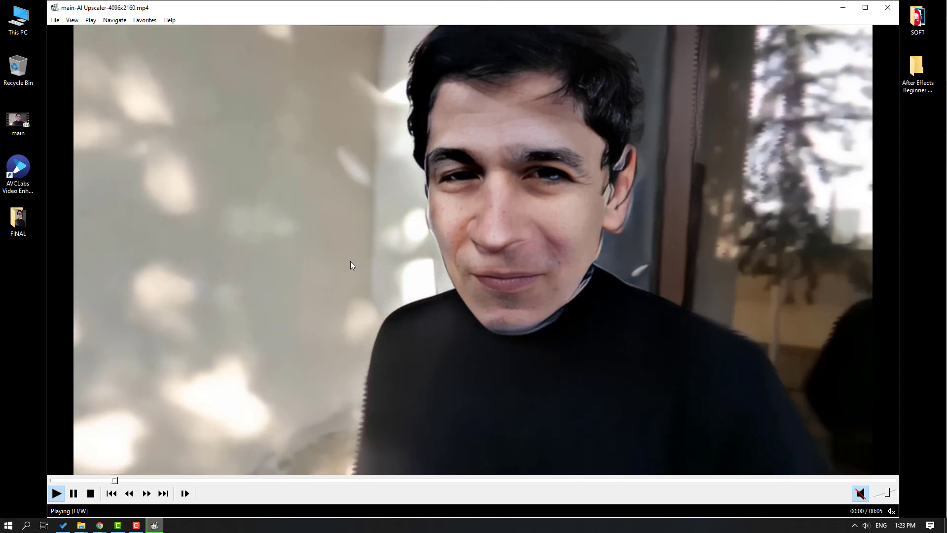